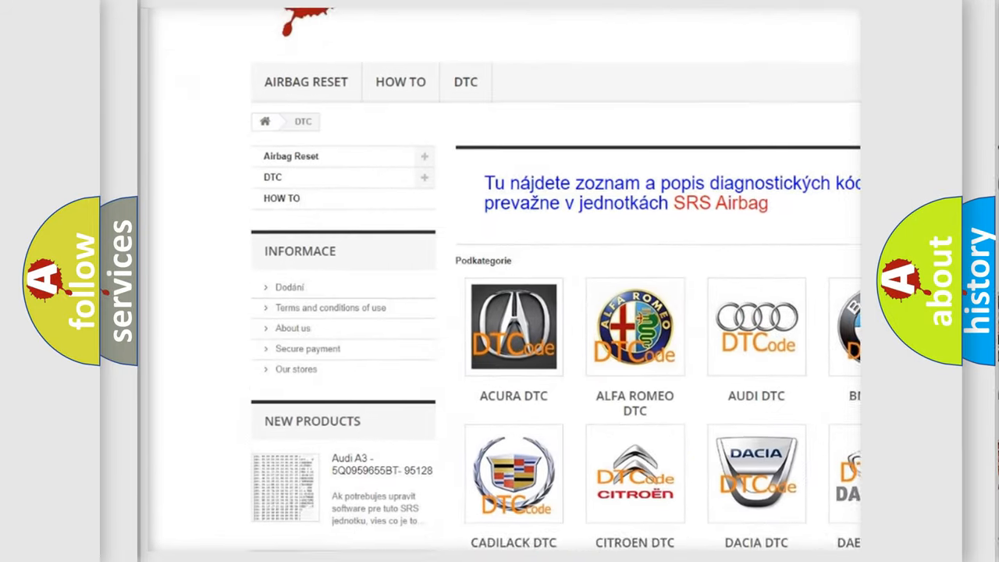
pyautogui.scroll(-3)
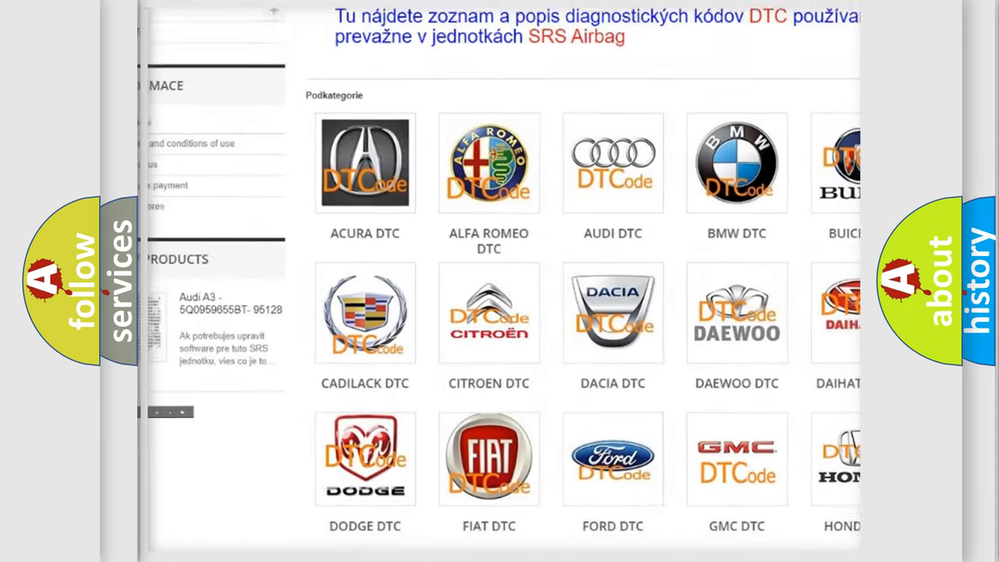
pyautogui.scroll(-3)
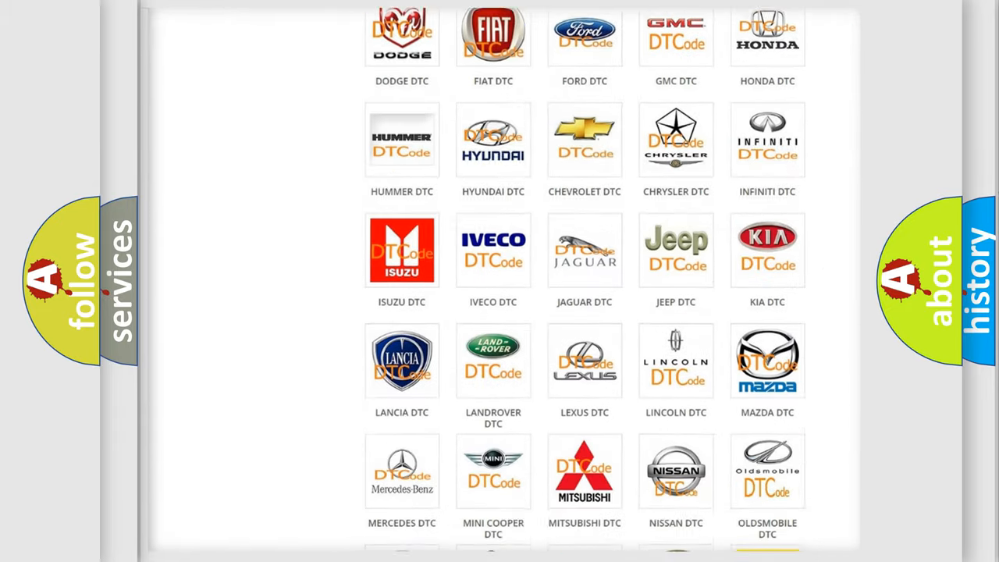
pyautogui.scroll(-3)
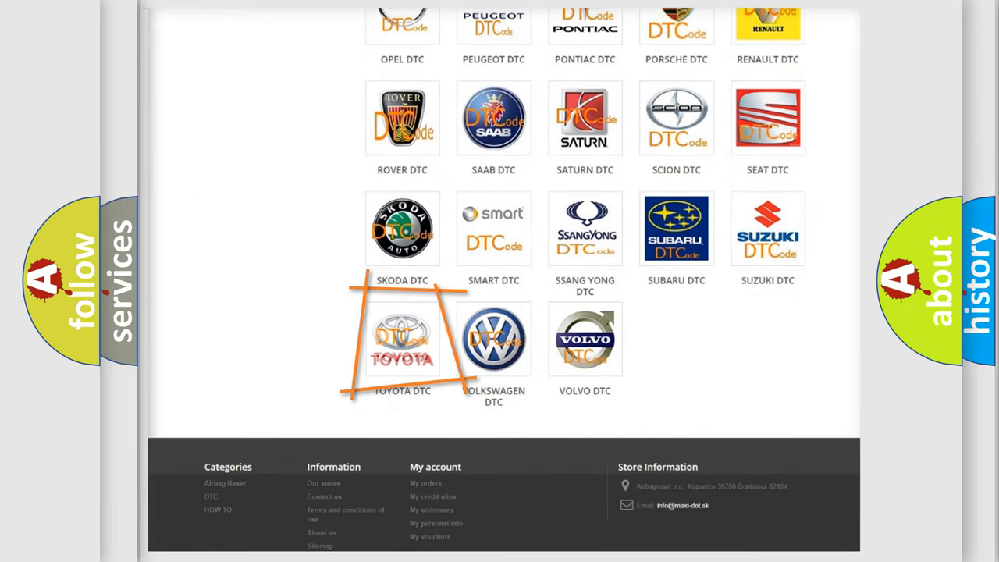